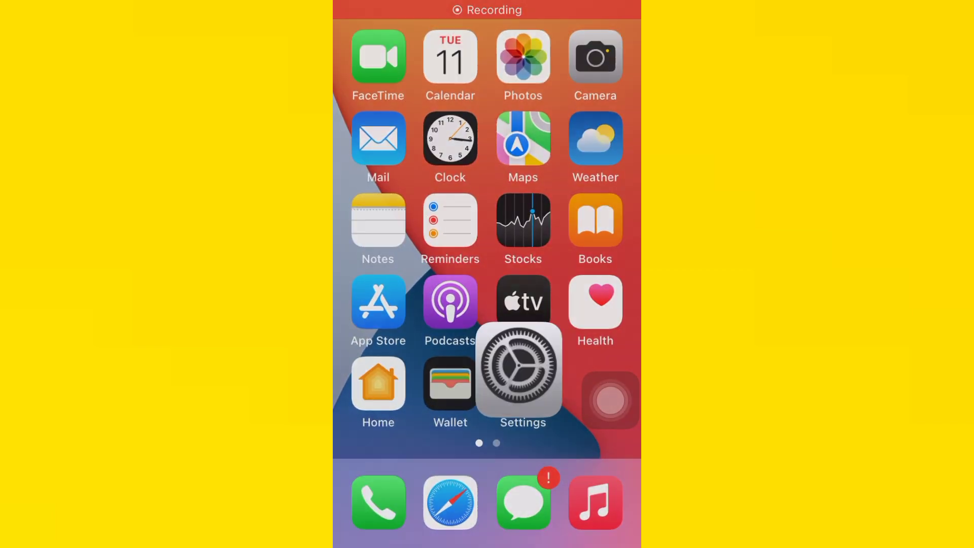
Go into the Privacy page of Settings.
left_click(522, 369)
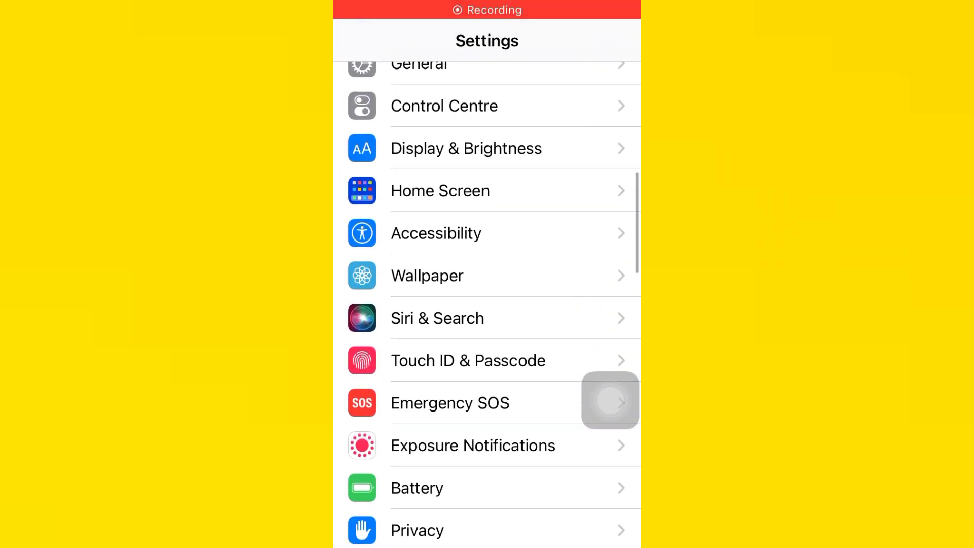
left_click(417, 530)
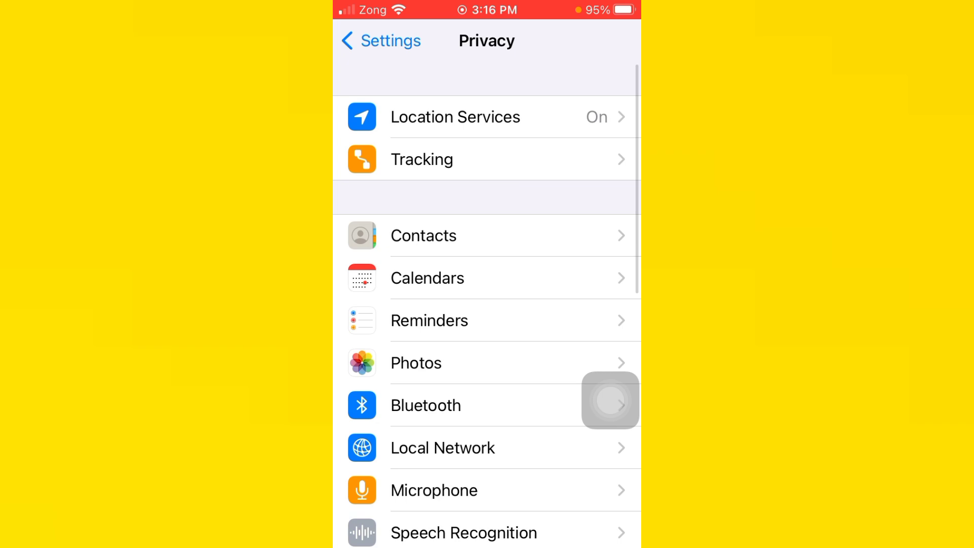
Switch Location Services off and return to the main Settings list.
left_click(455, 117)
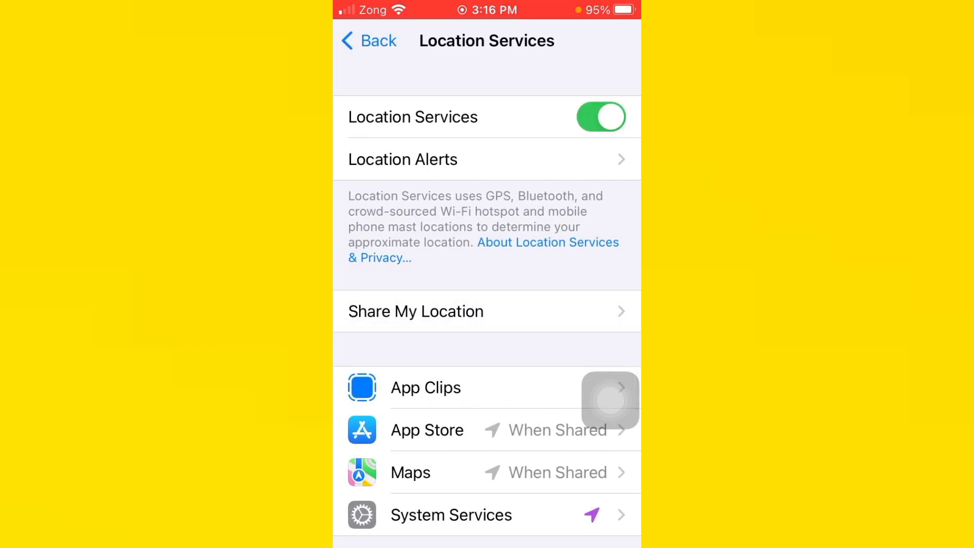
left_click(600, 118)
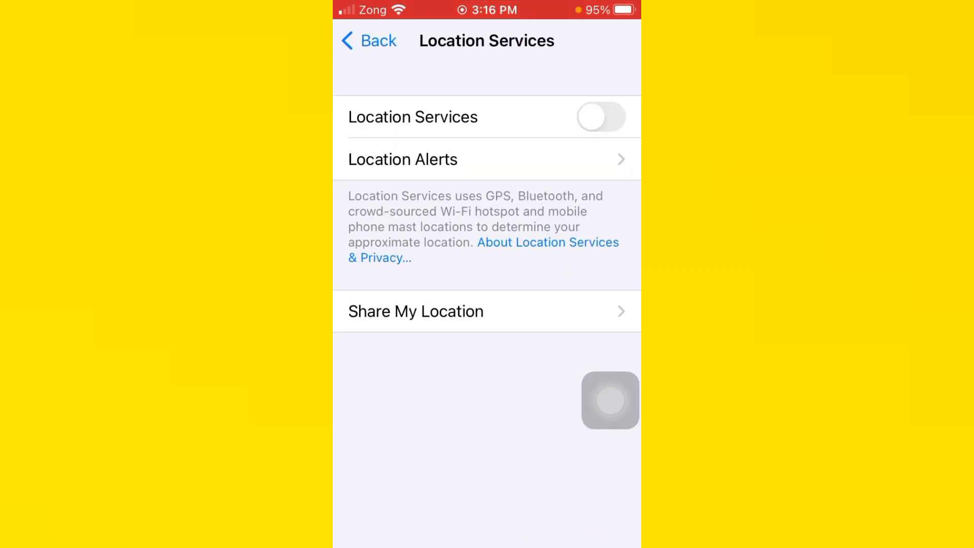
left_click(369, 41)
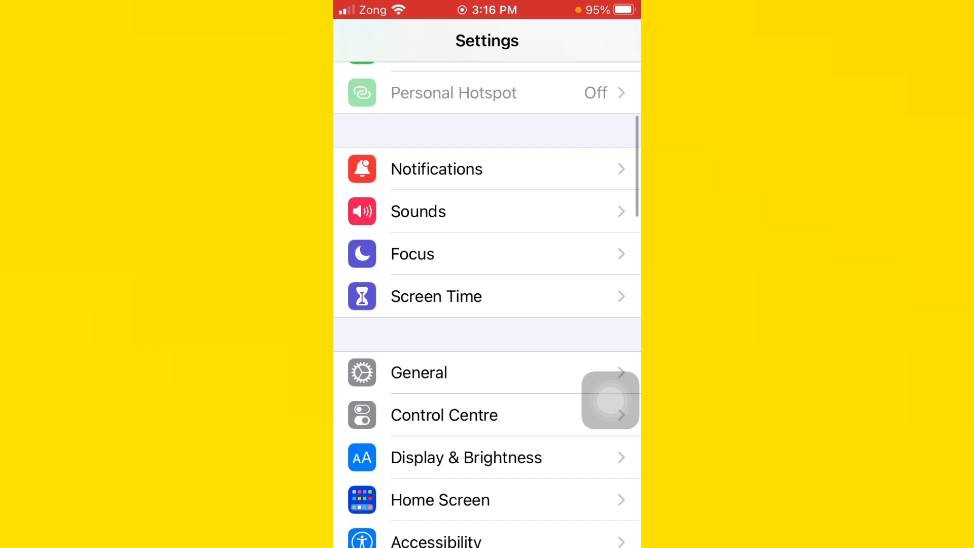
Under General > Transfer or Reset iPhone, choose Reset All Settings.
left_click(419, 373)
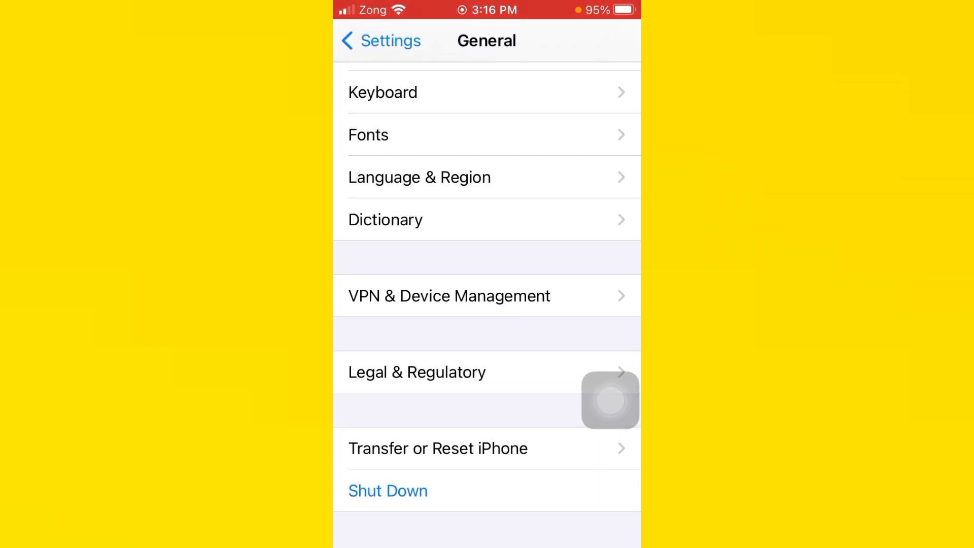
left_click(438, 447)
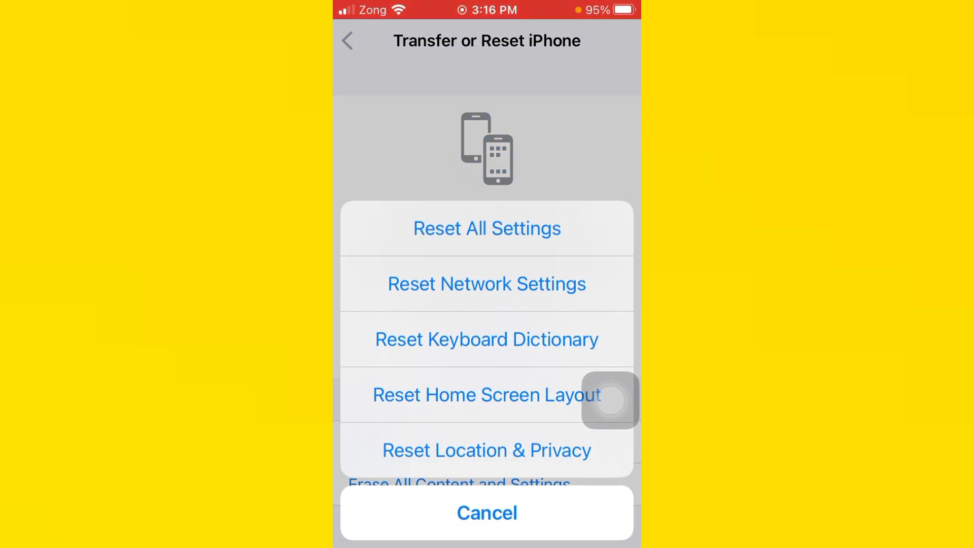
left_click(486, 229)
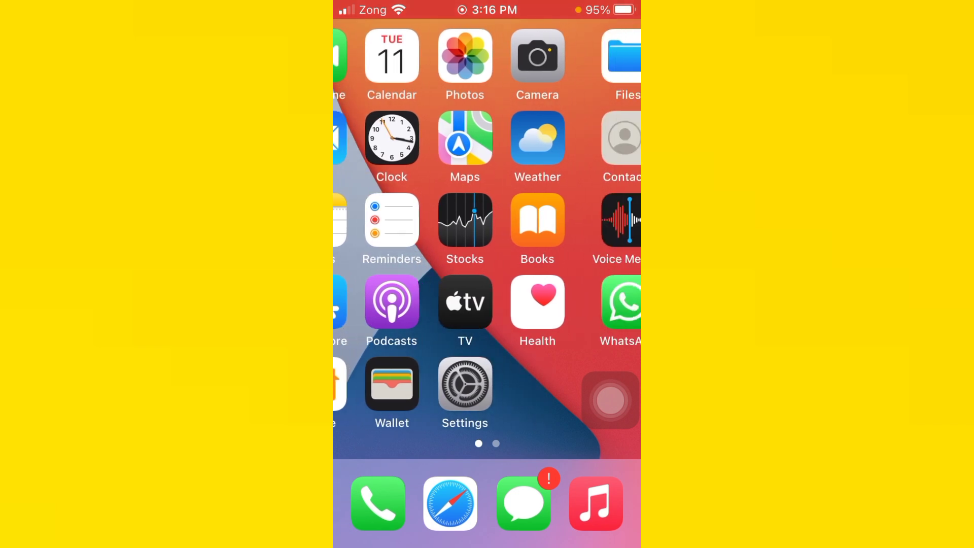
scroll("left", 3)
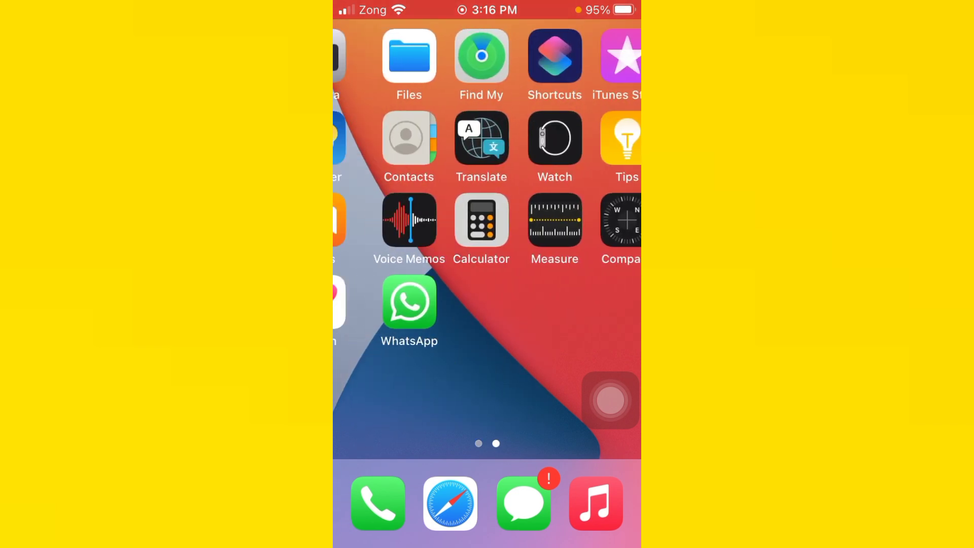
scroll("left", 3)
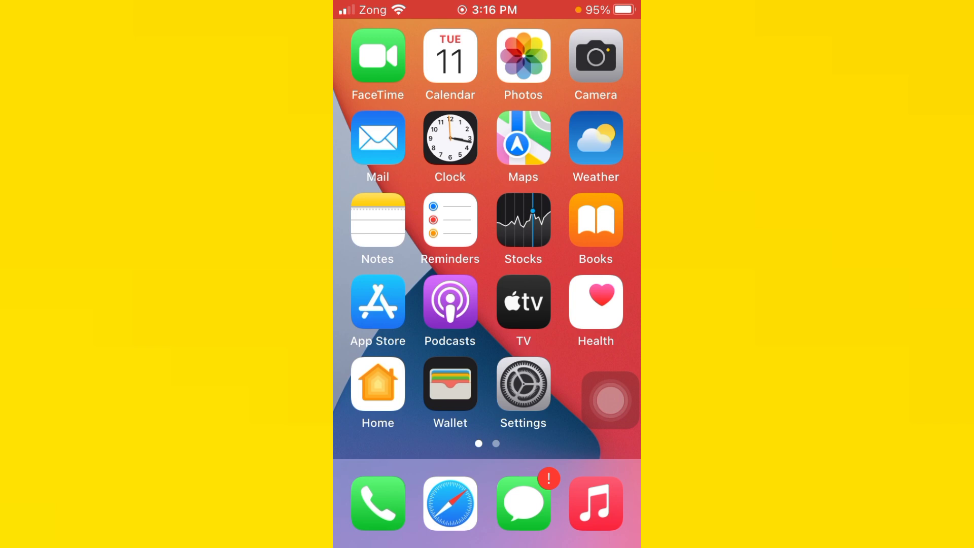